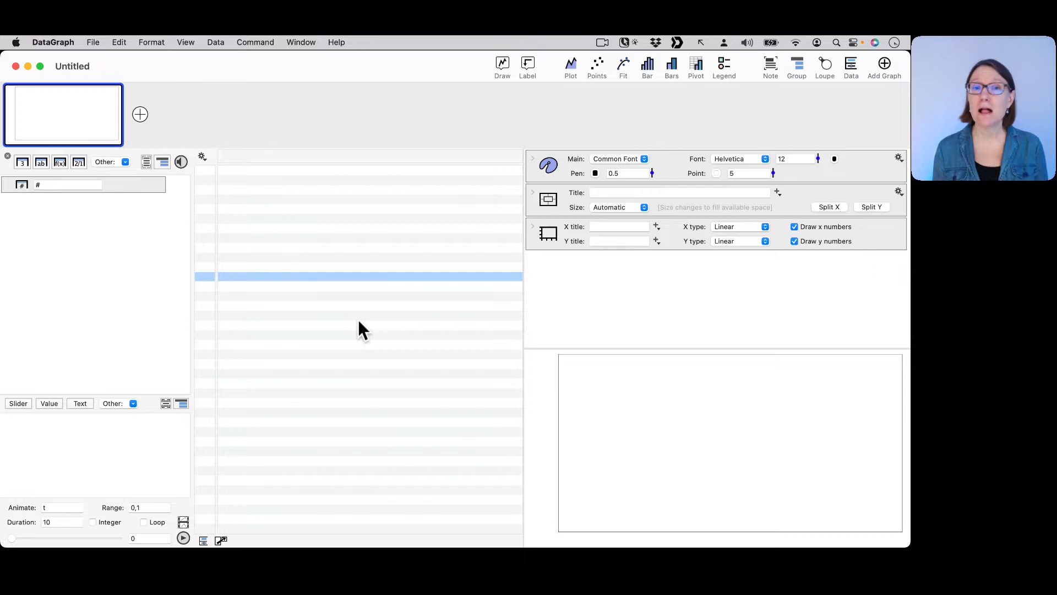
mouse_move(476, 246)
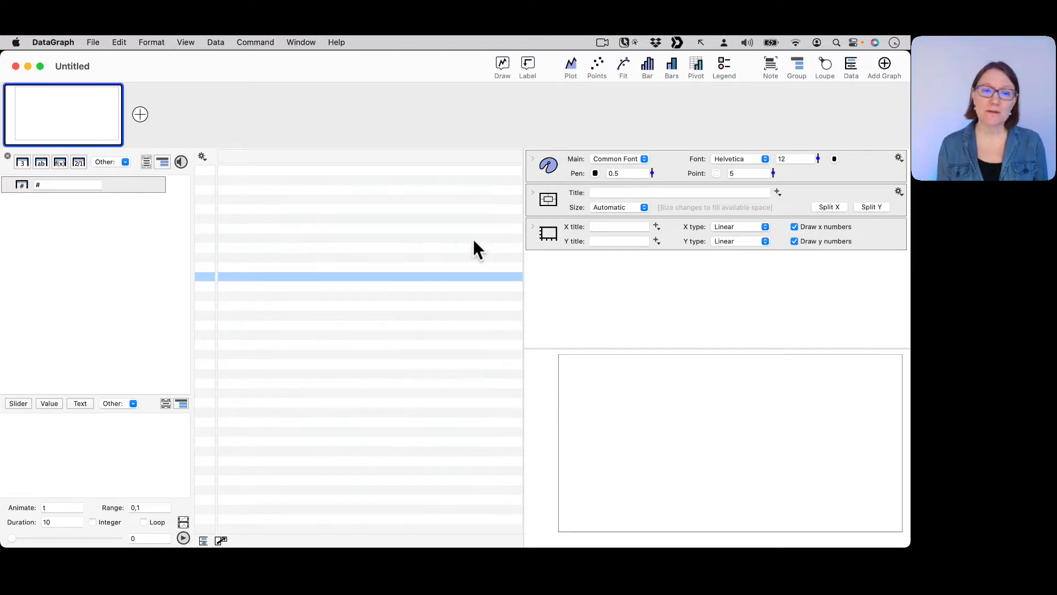
mouse_move(387, 347)
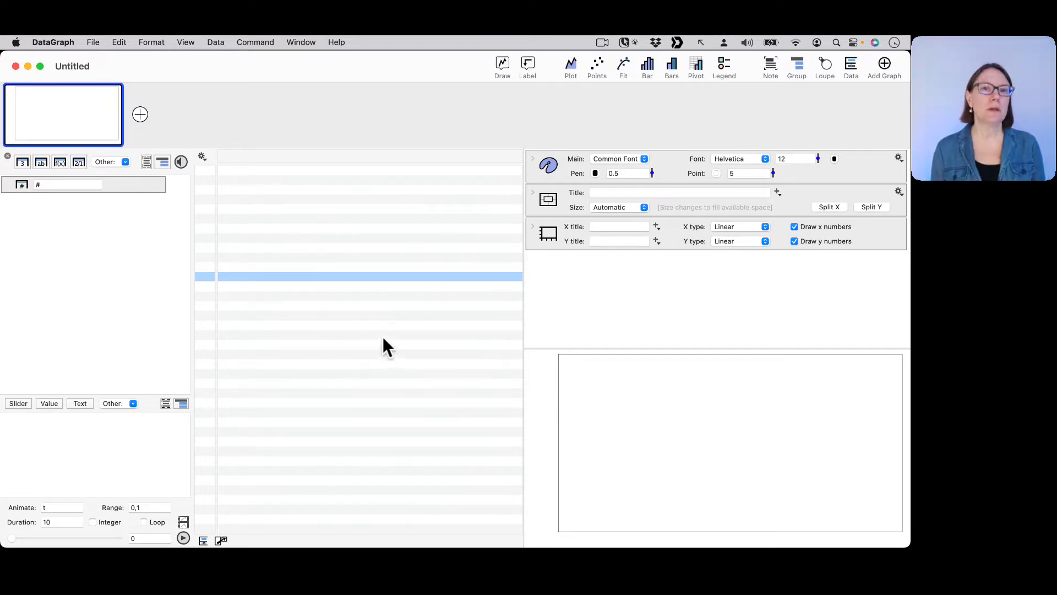
mouse_move(374, 336)
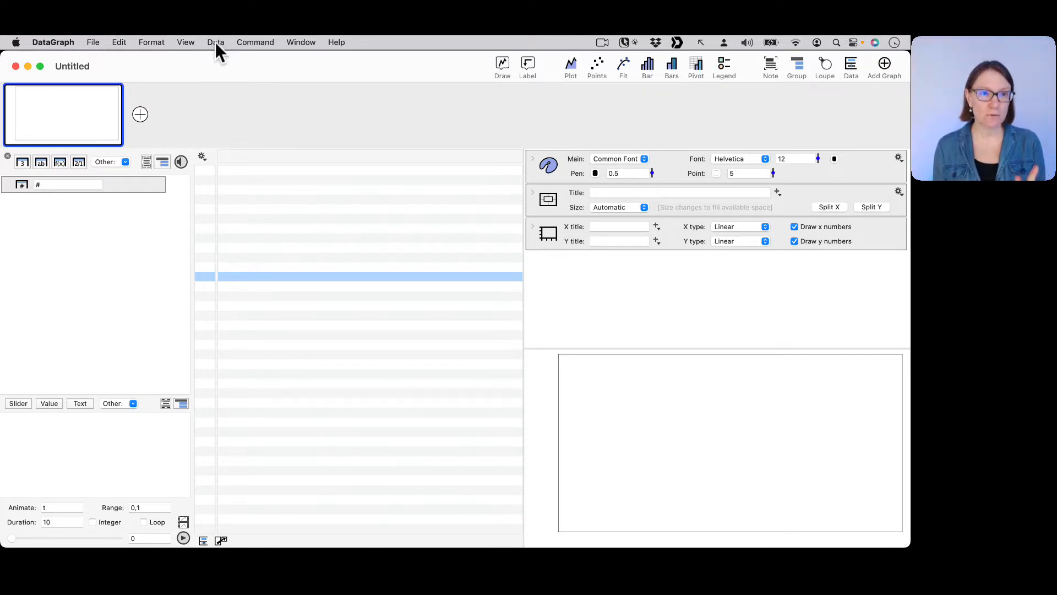
Add a new number column from the Data menu
left_click(215, 42)
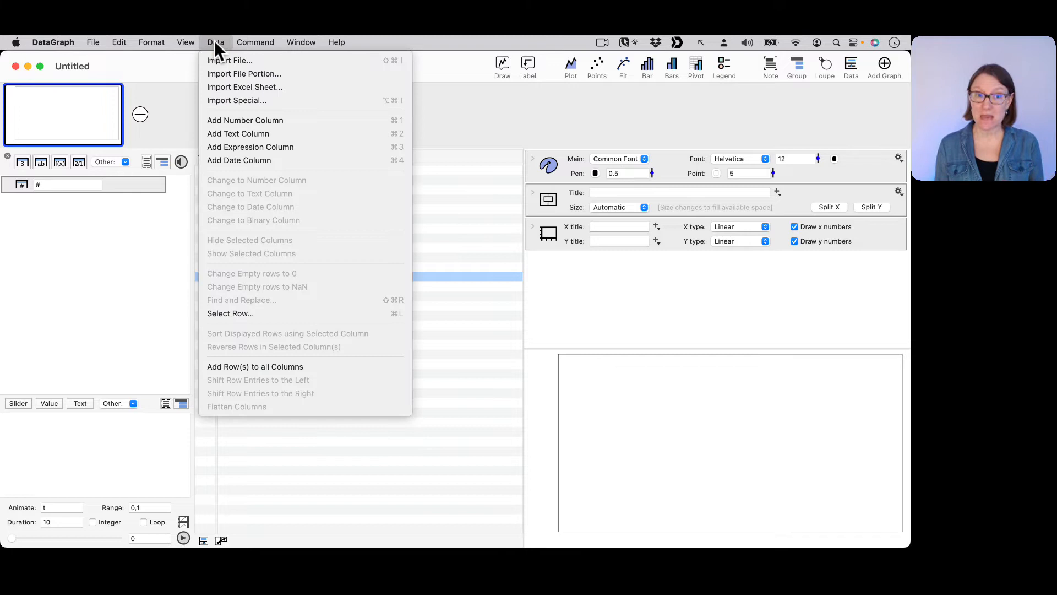
mouse_move(245, 120)
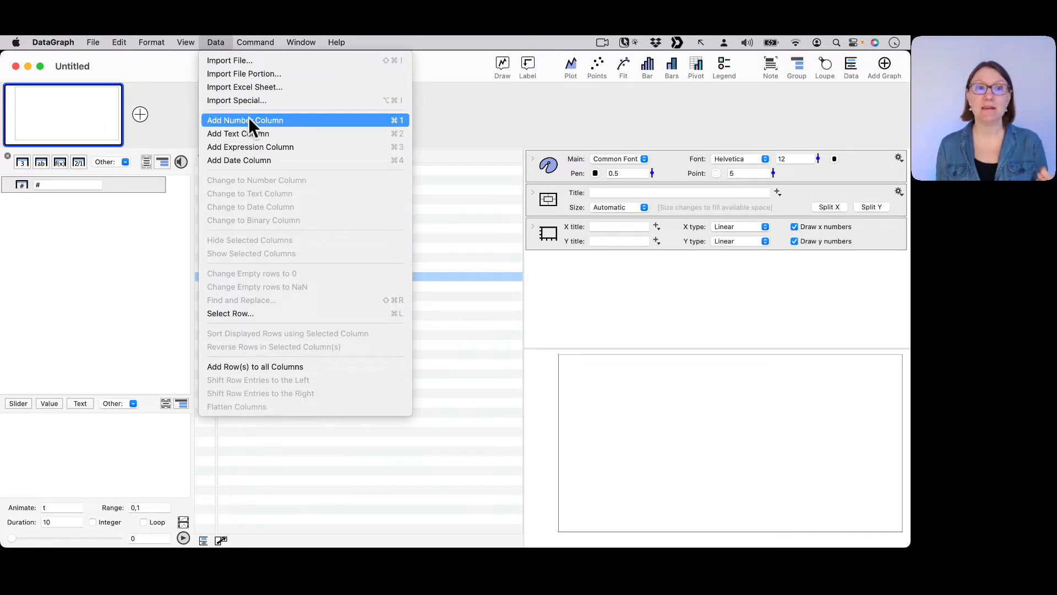
mouse_move(378, 127)
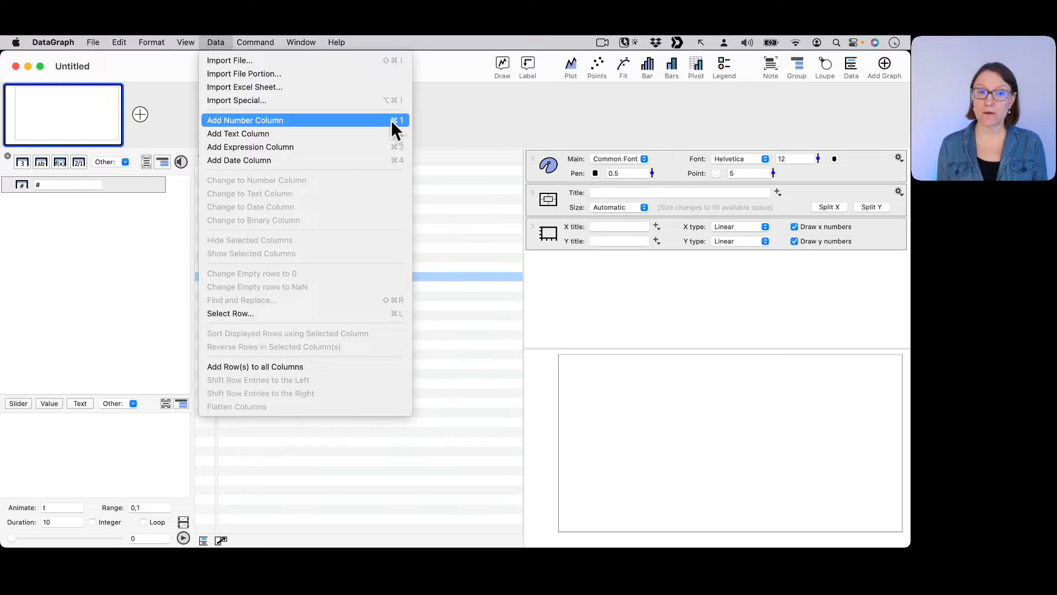
mouse_move(314, 131)
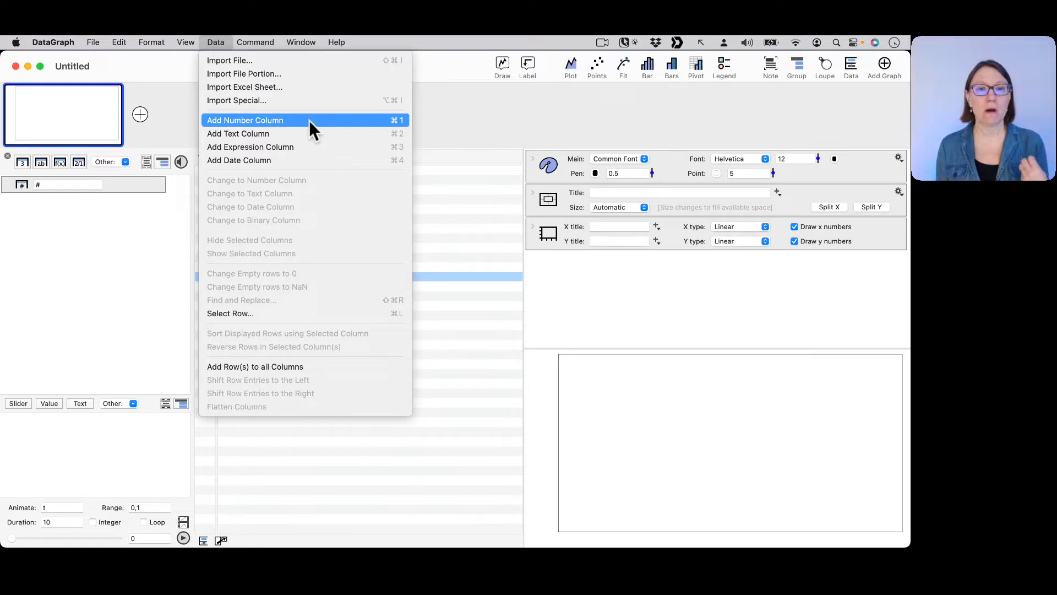
left_click(245, 120)
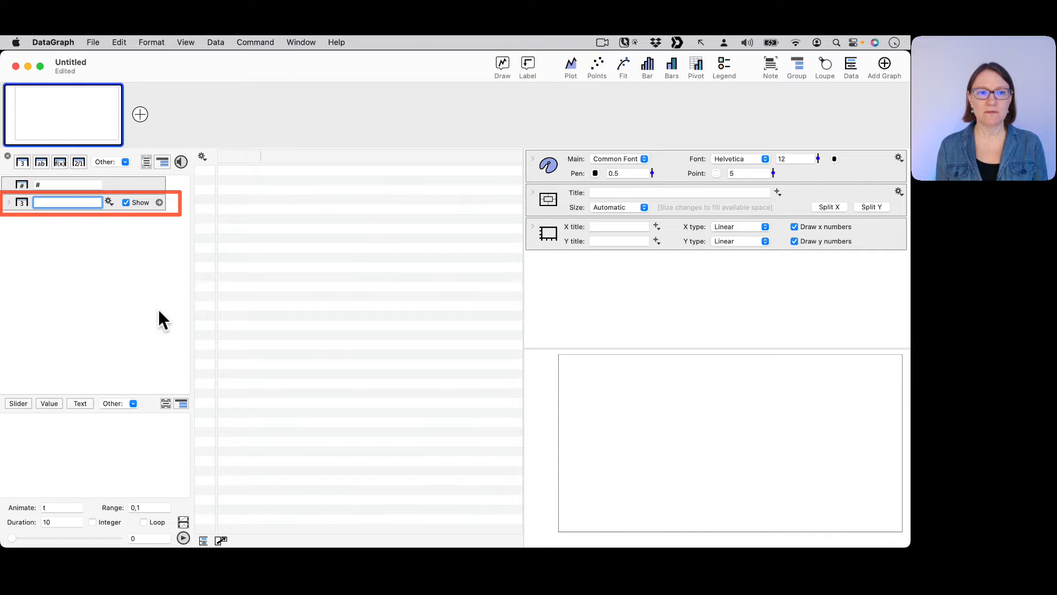
key("ctrl+a")
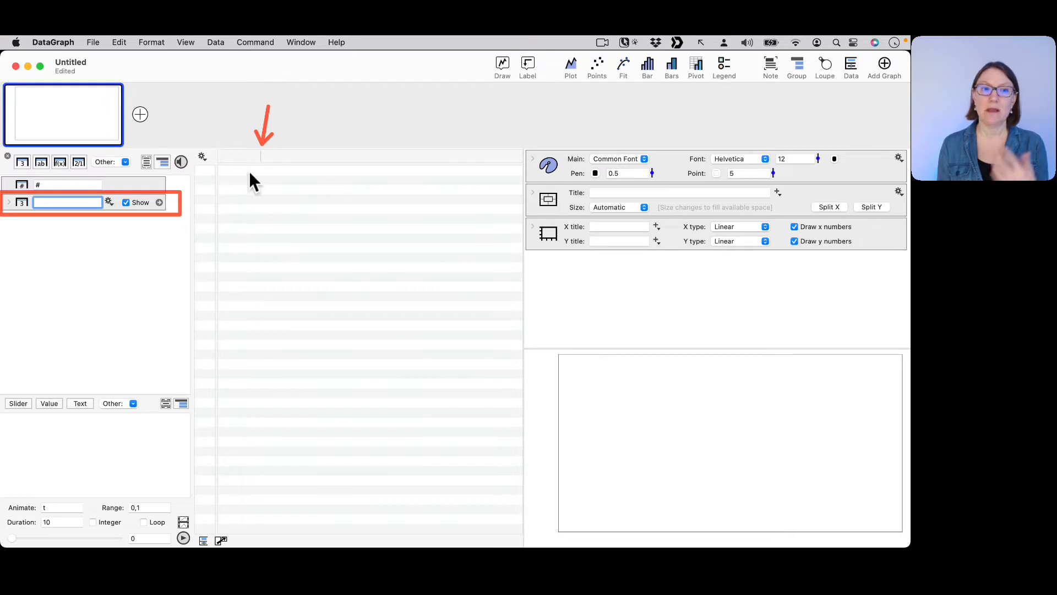
mouse_move(245, 165)
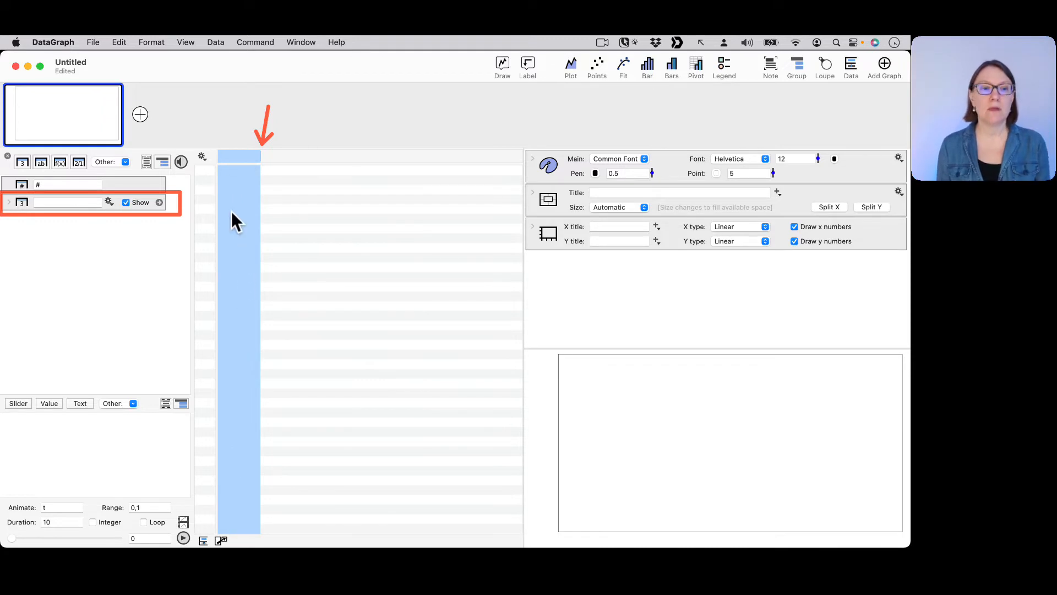
left_click(239, 286)
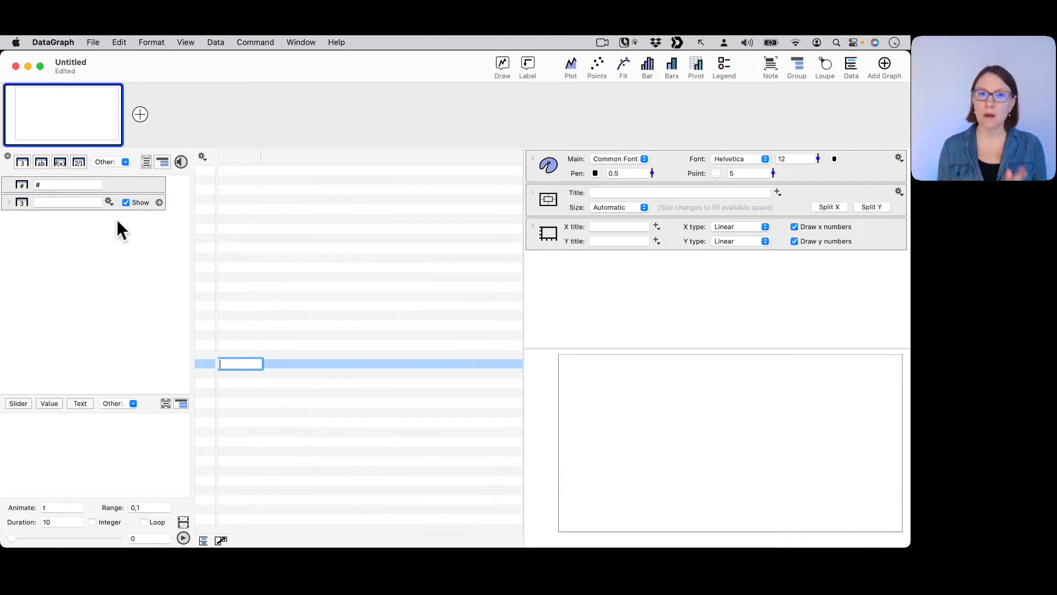
mouse_move(95, 236)
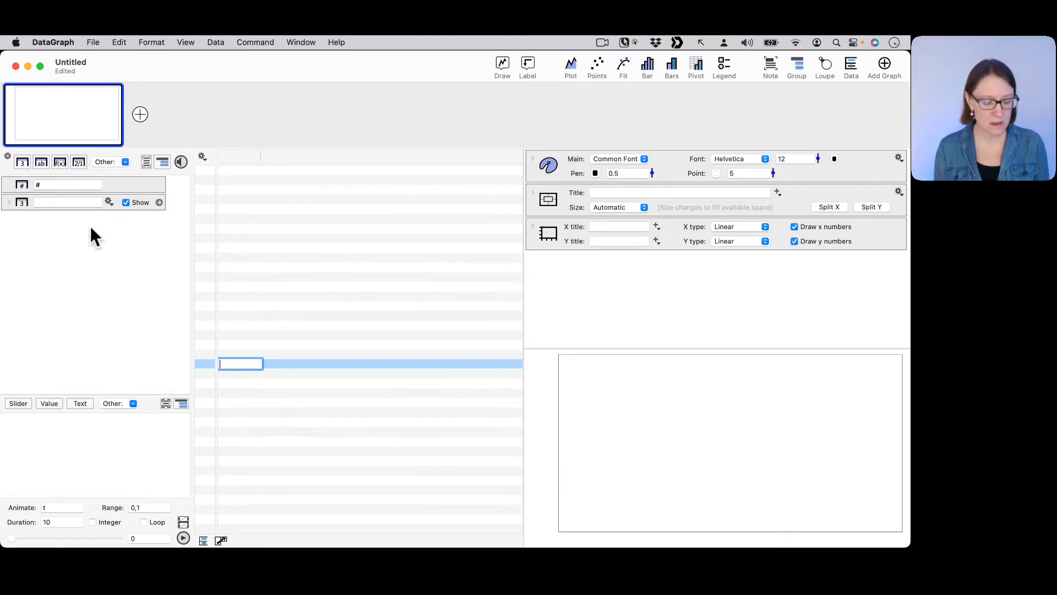
left_click(214, 42)
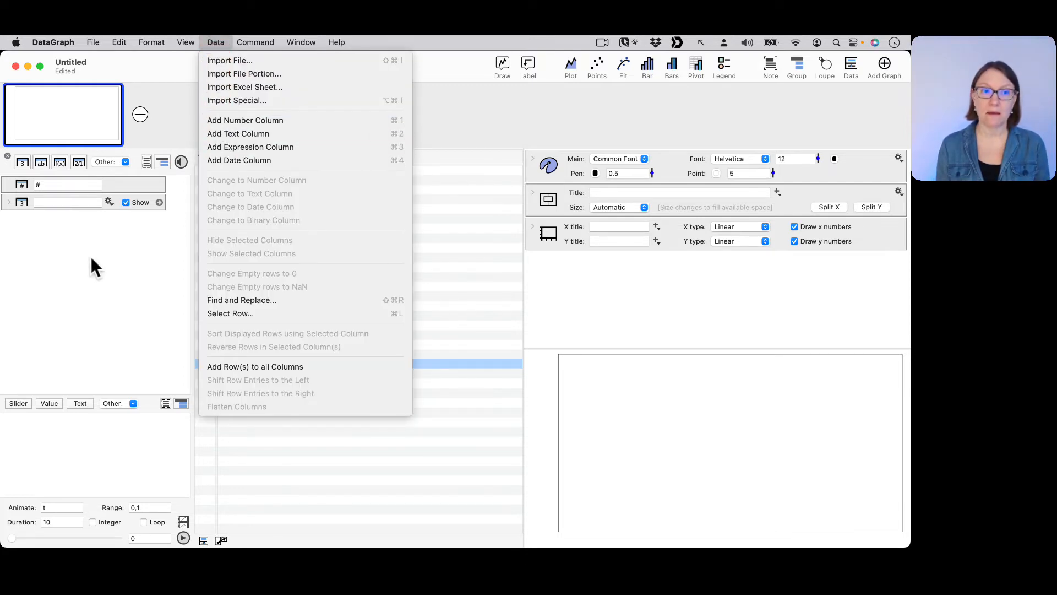
left_click(255, 366)
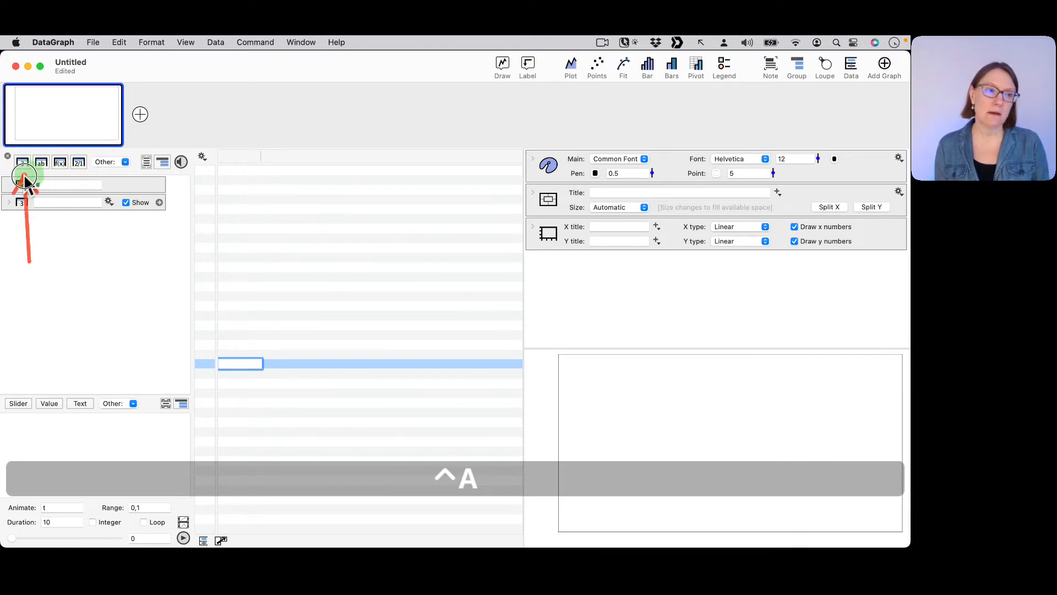
Add a second number column from the column list and select the first column's name field
left_click(22, 161)
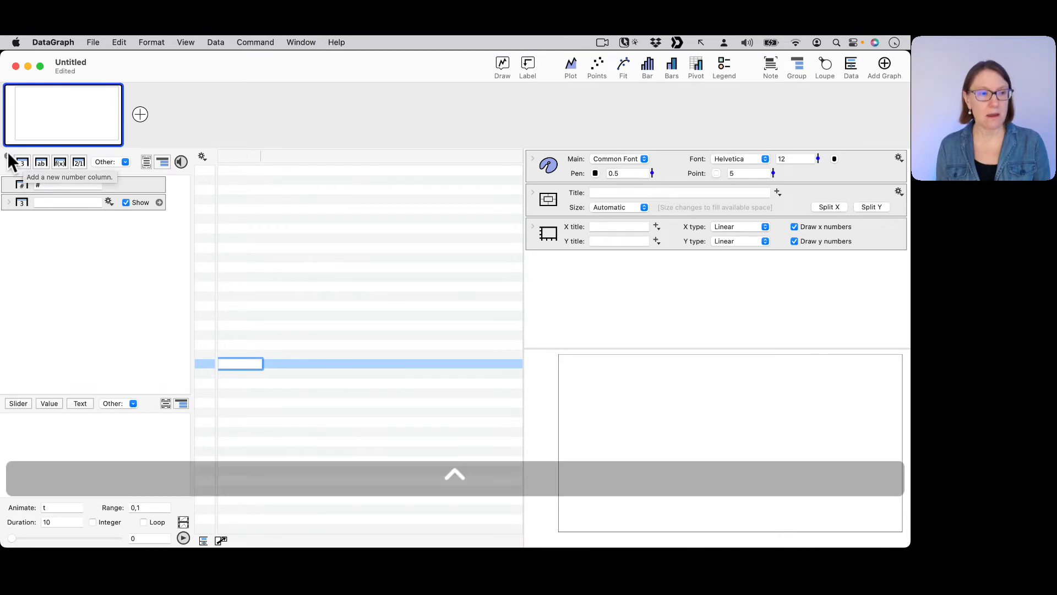
left_click(20, 162)
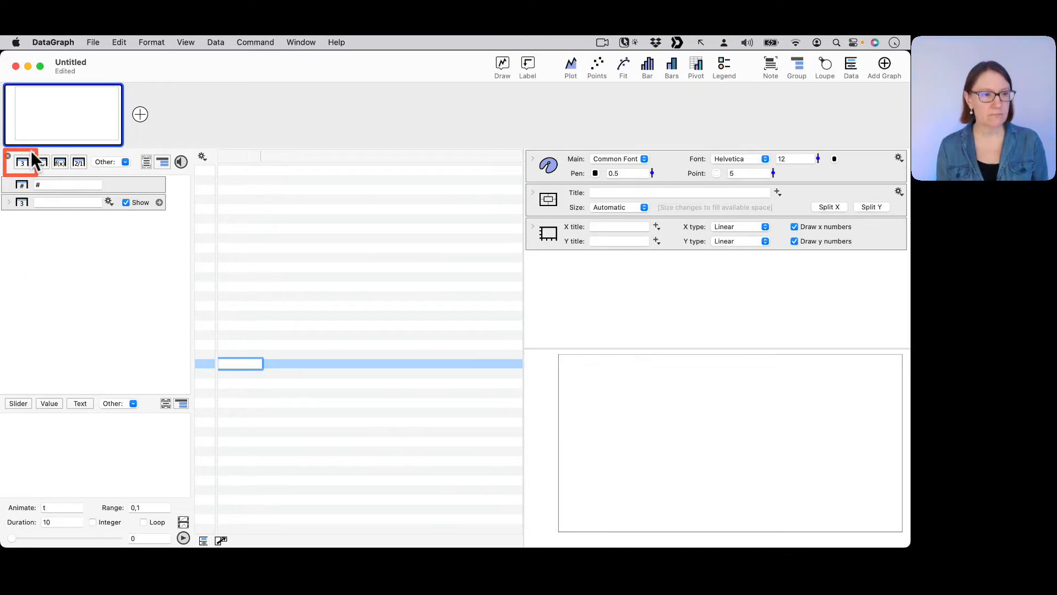
left_click(20, 162)
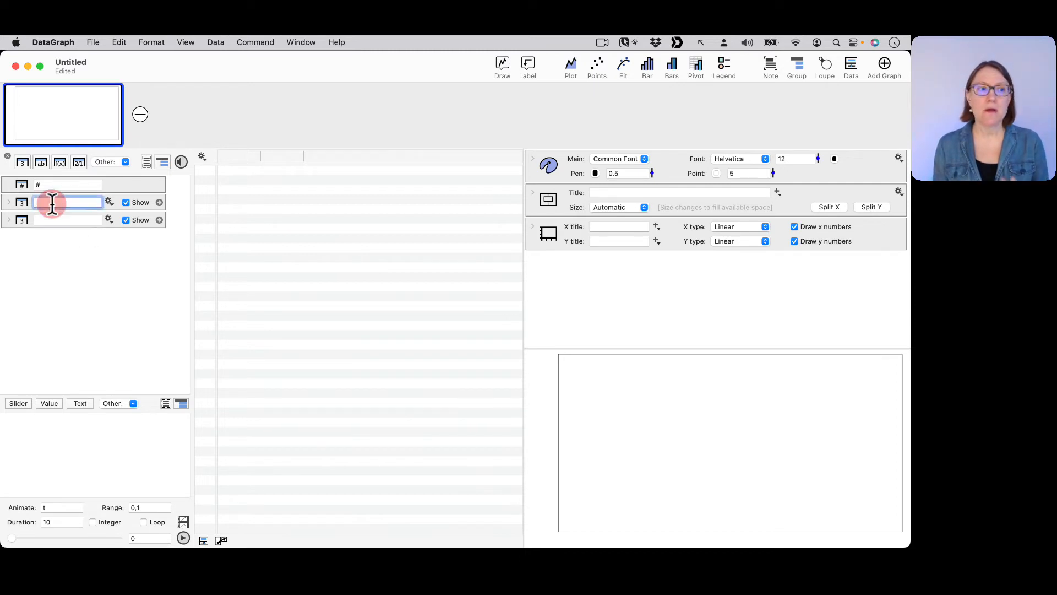
left_click(67, 202)
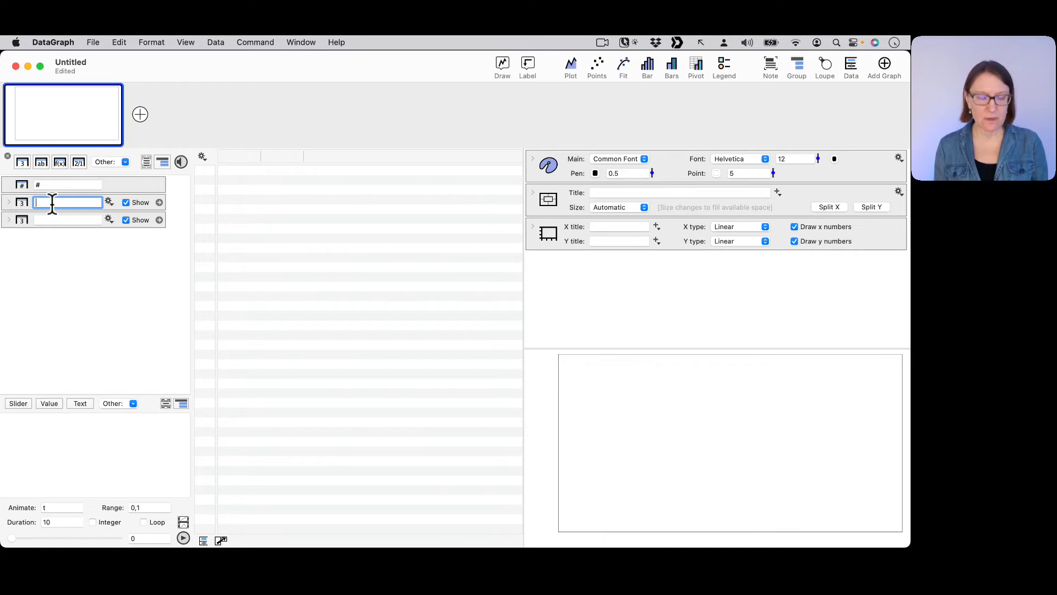
Name the first column x and the second column y
type("x")
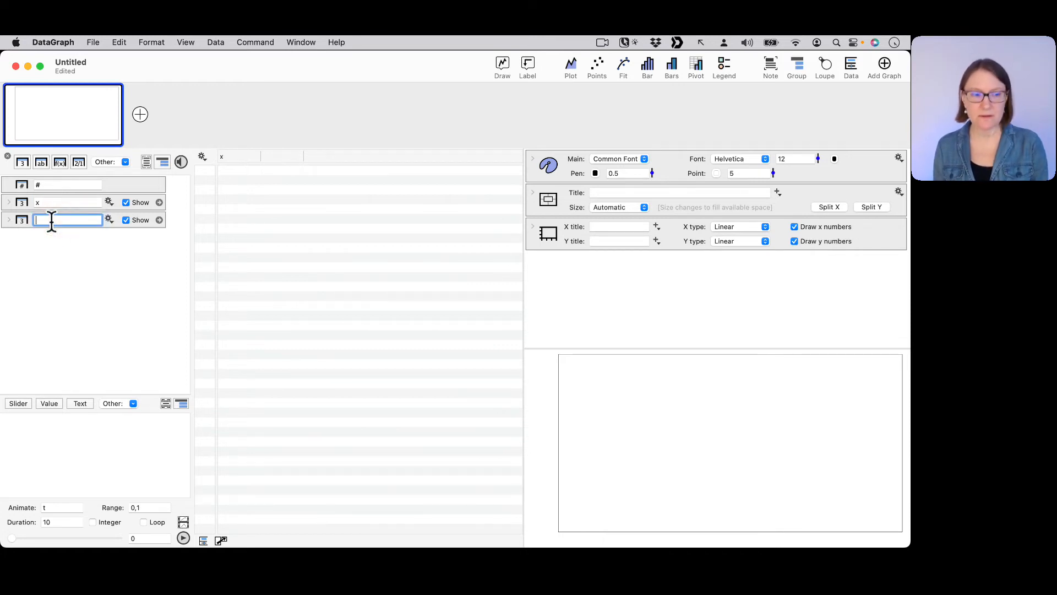
type("y")
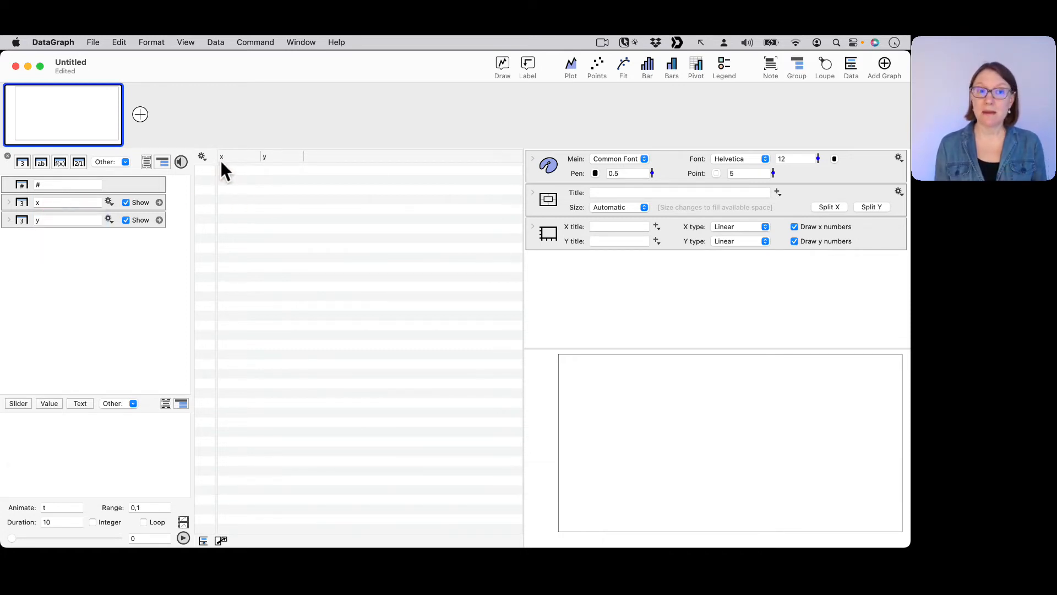
double_click(64, 202)
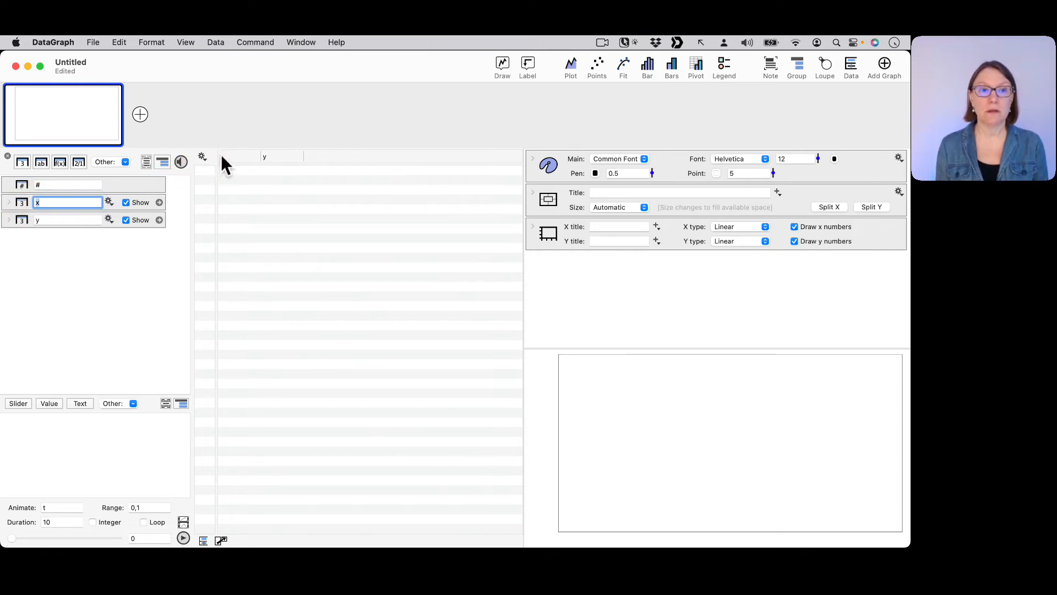
left_click(265, 156)
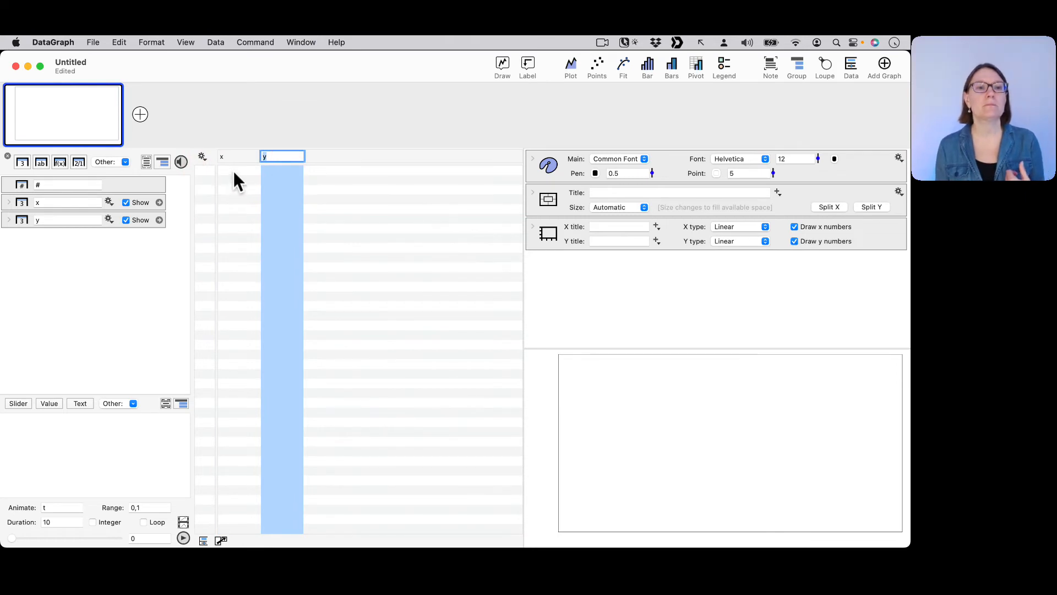
mouse_move(232, 171)
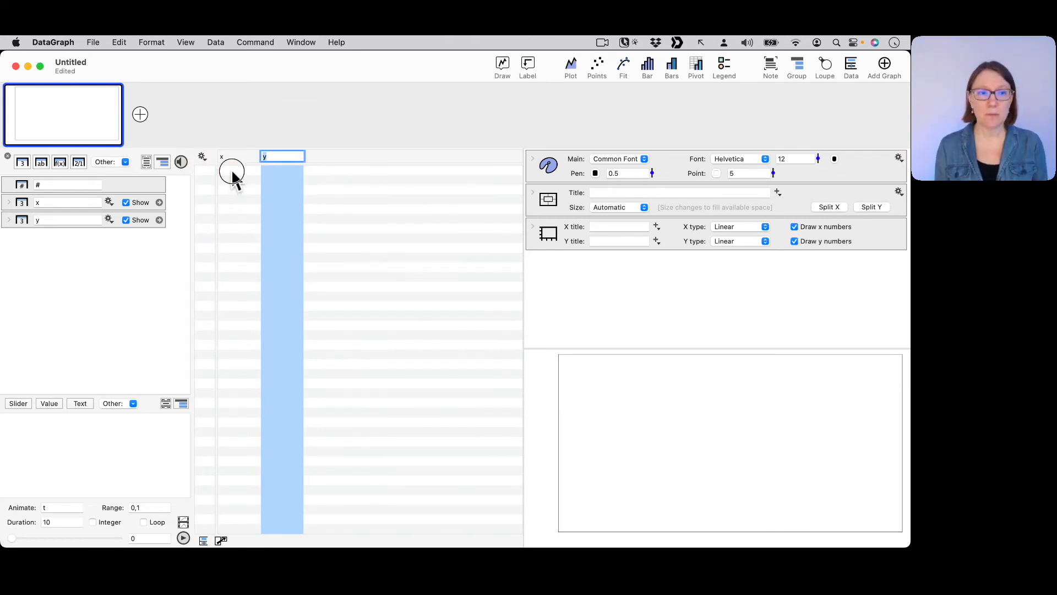
Enter 1, 2, 3 down column x and 1 in the first row of y
left_click(230, 169)
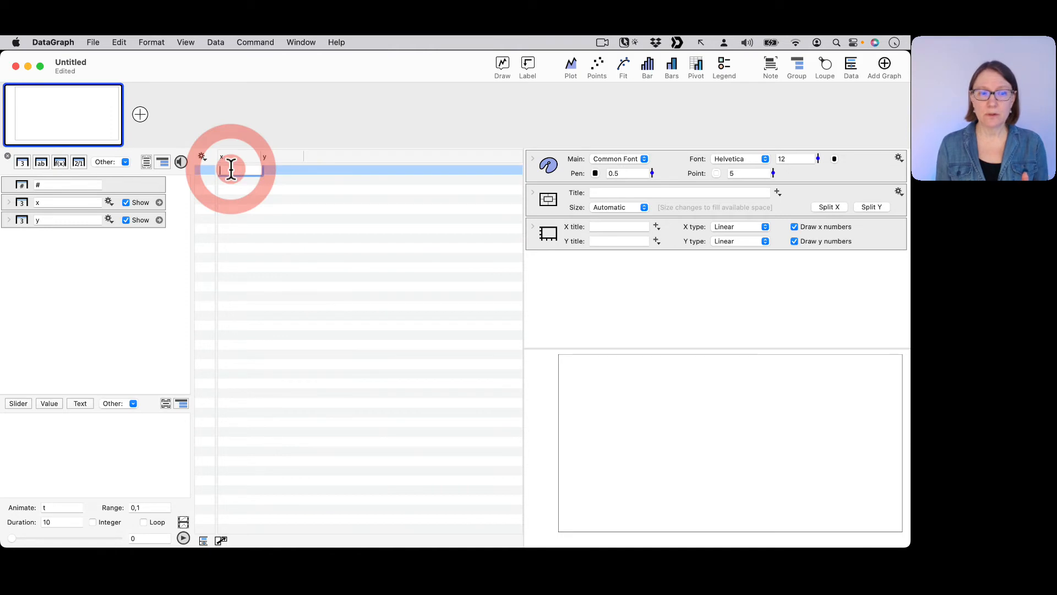
key("return")
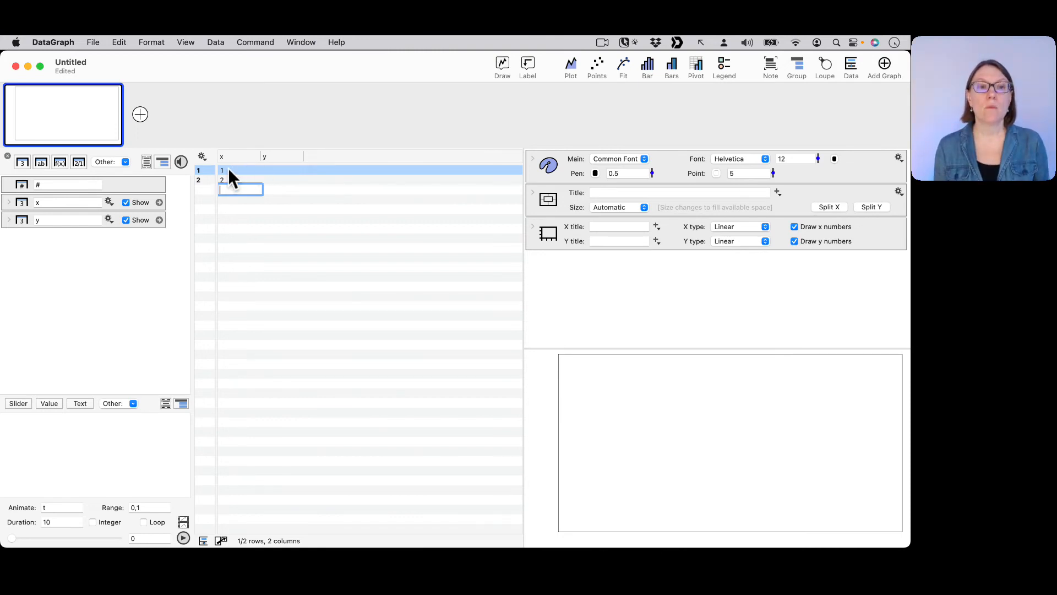
left_click(221, 170)
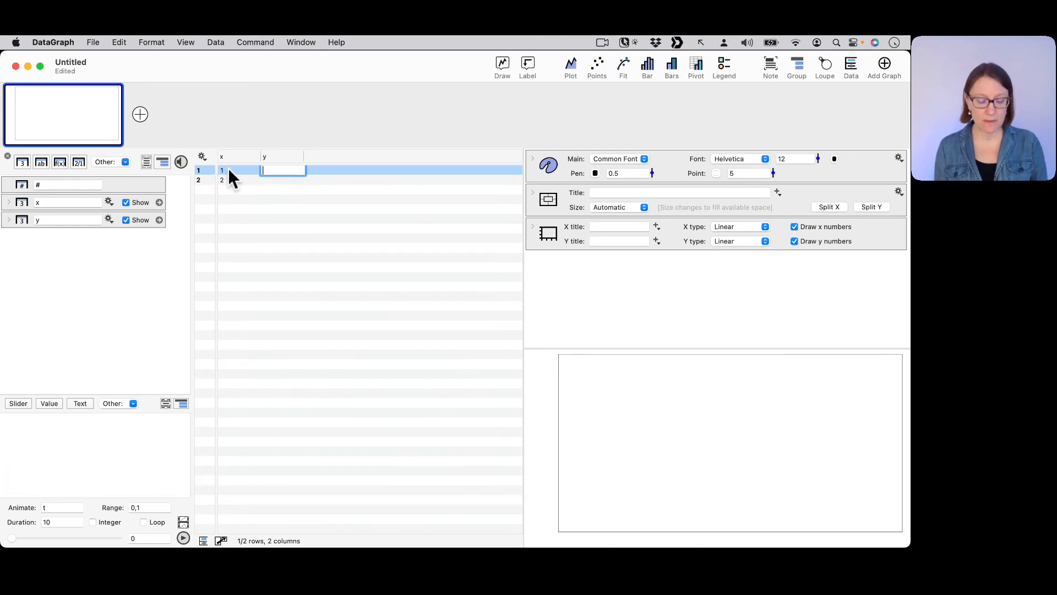
type("1")
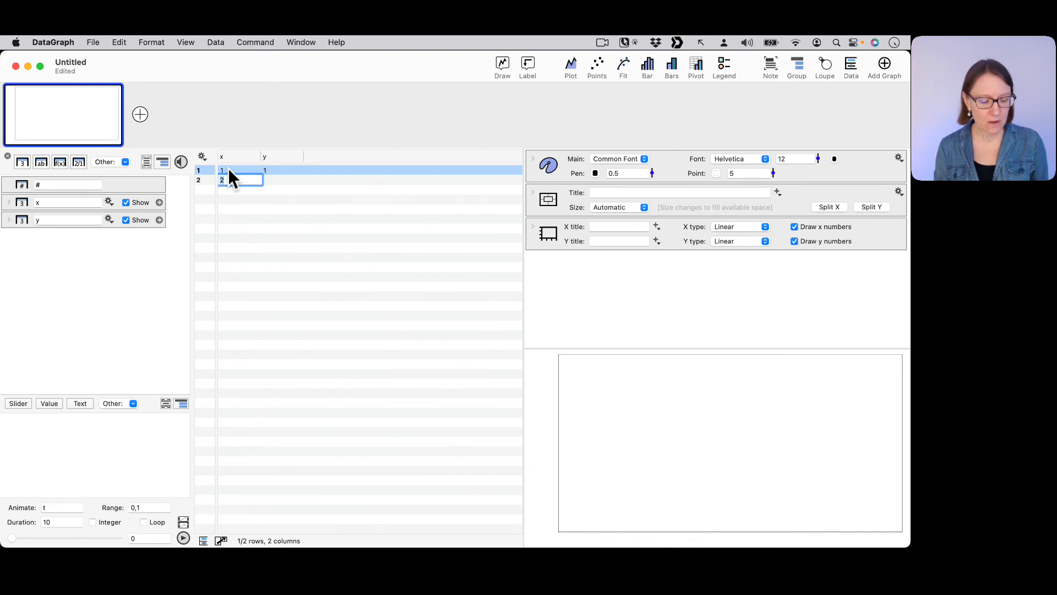
type("3")
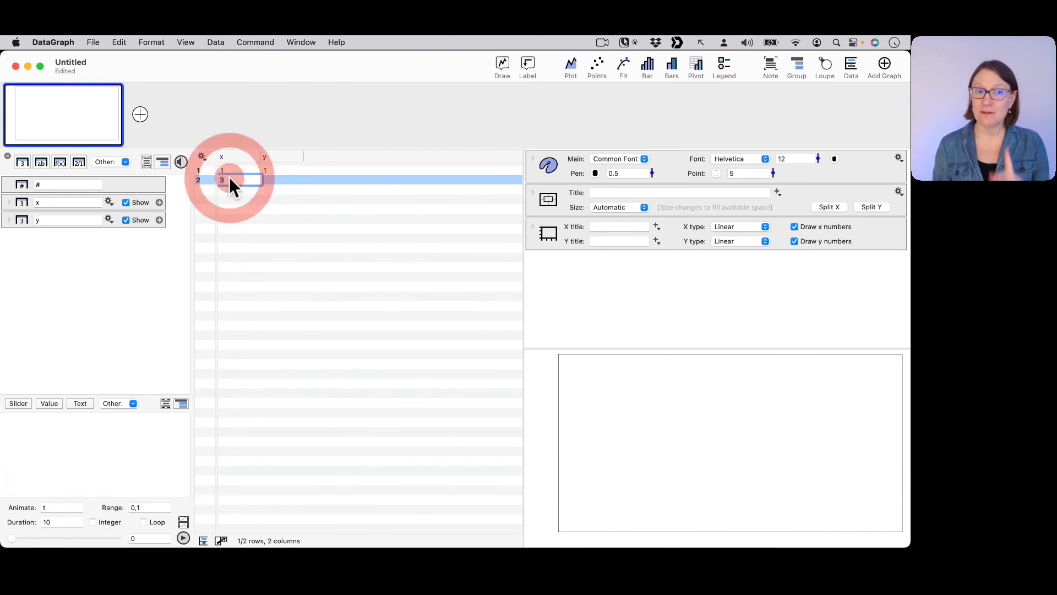
key("Return")
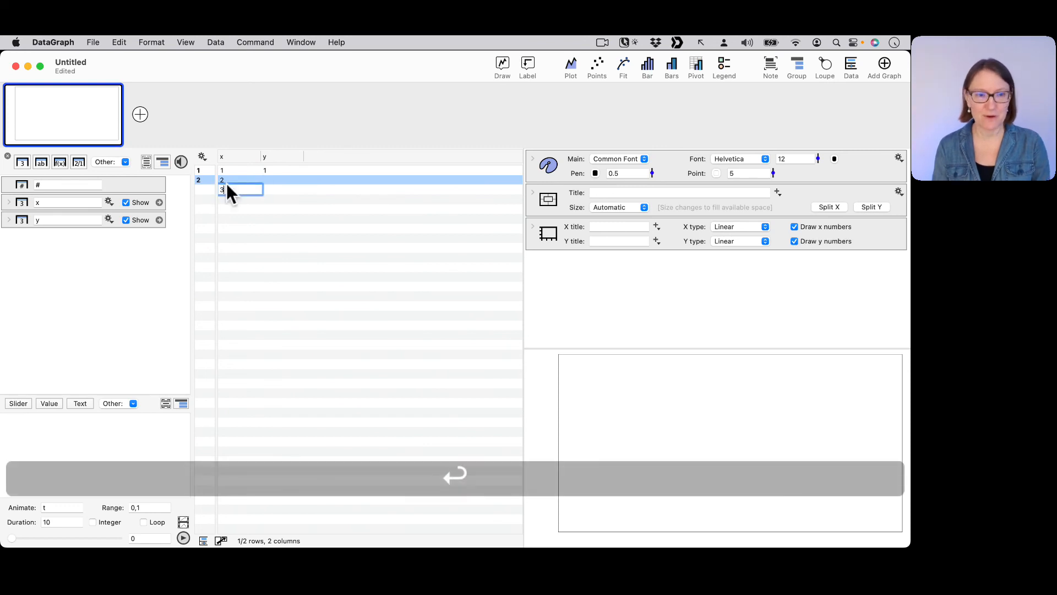